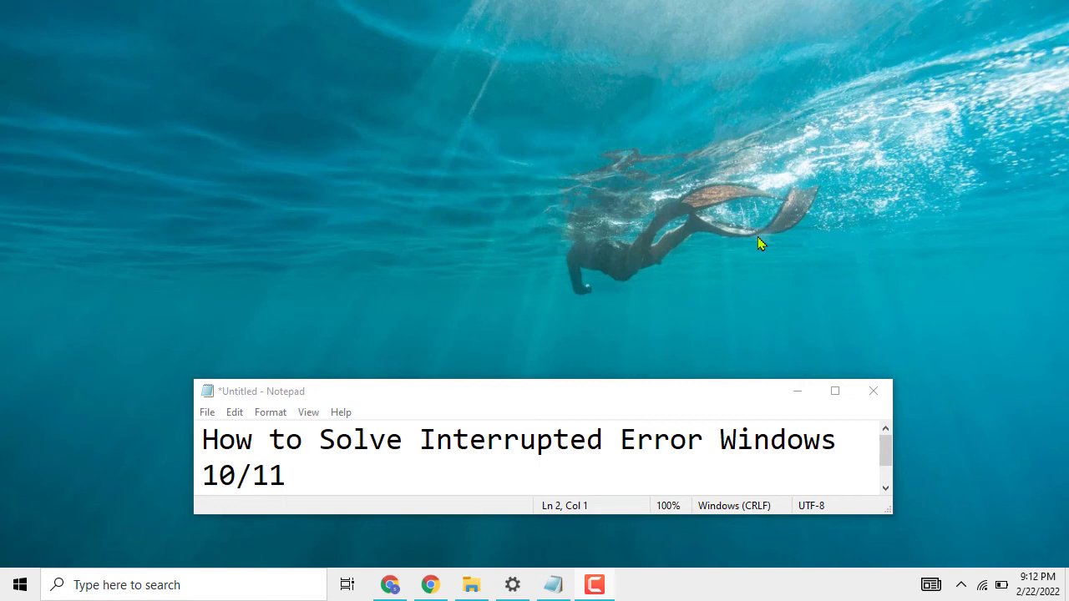
# Search for 'cmd' and bring up the Command Prompt result's context options.
pyautogui.click(594, 585)
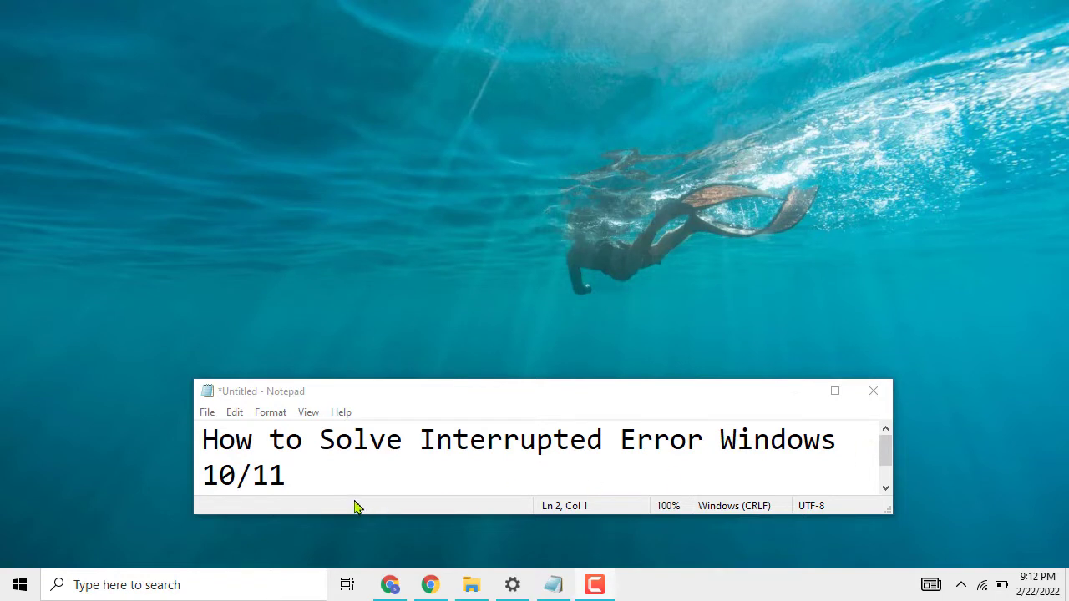
pyautogui.moveTo(372, 473)
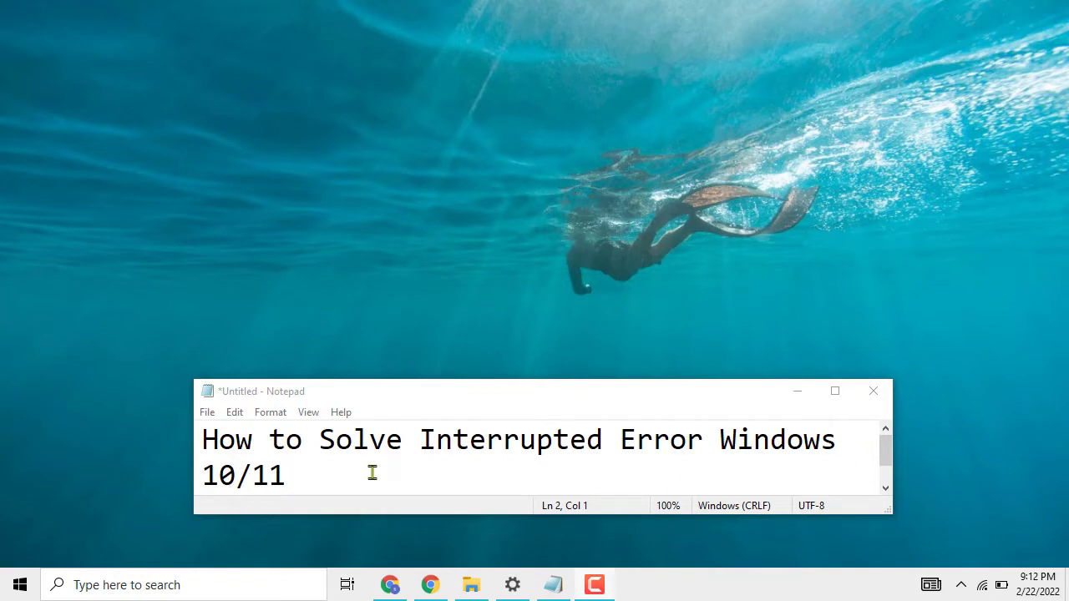
pyautogui.moveTo(802, 371)
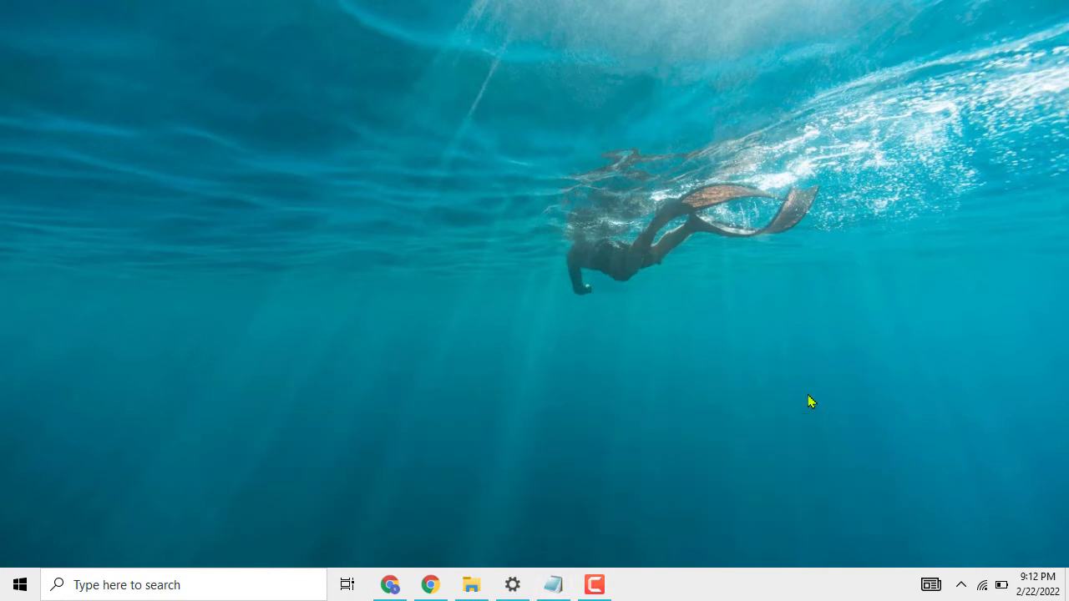
pyautogui.moveTo(548, 442)
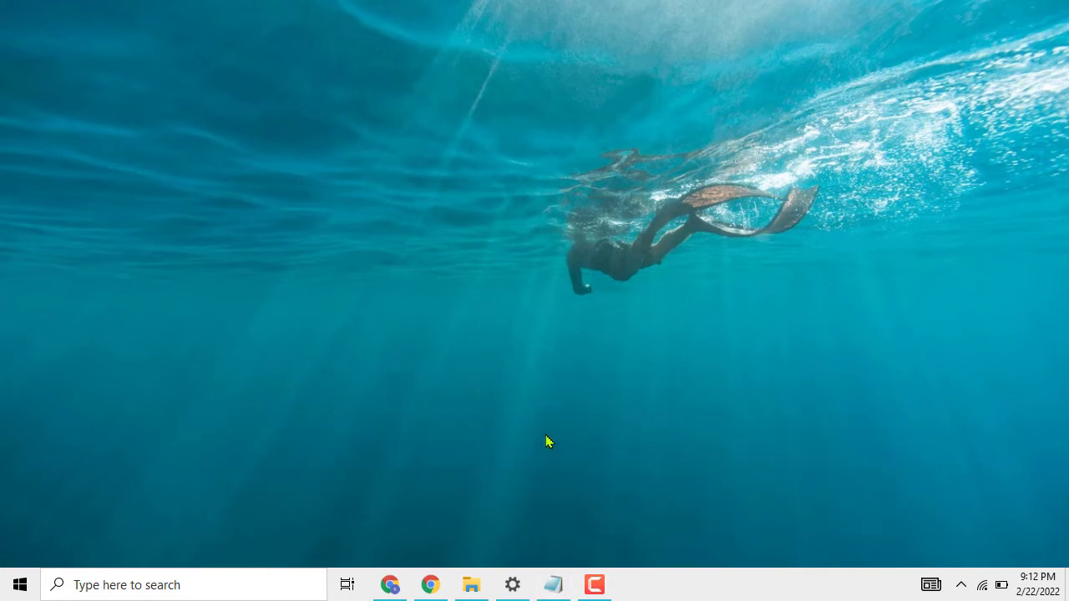
pyautogui.moveTo(547, 438)
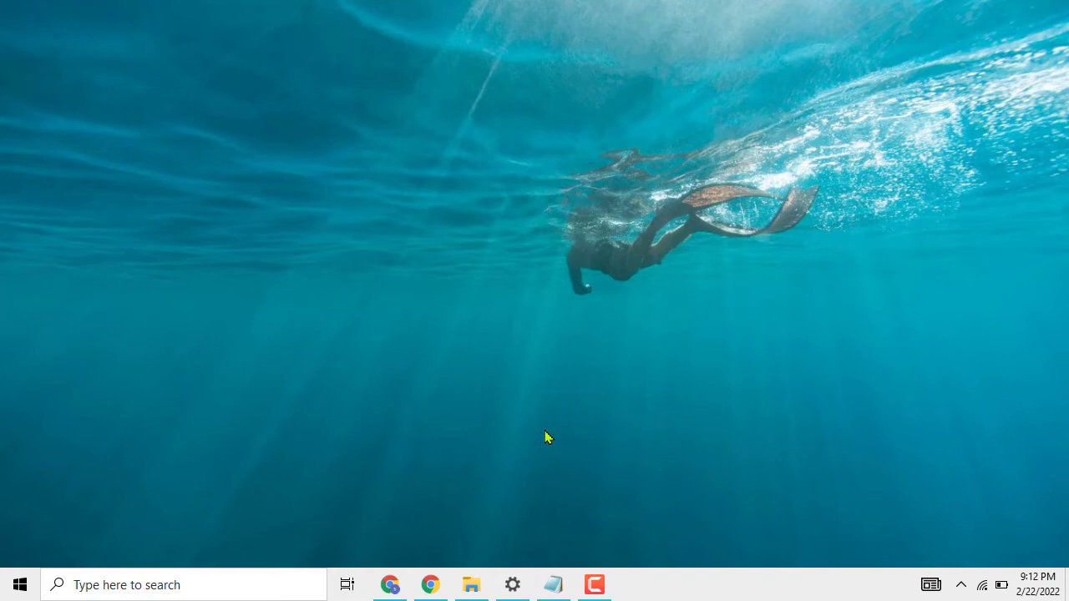
pyautogui.moveTo(406, 265)
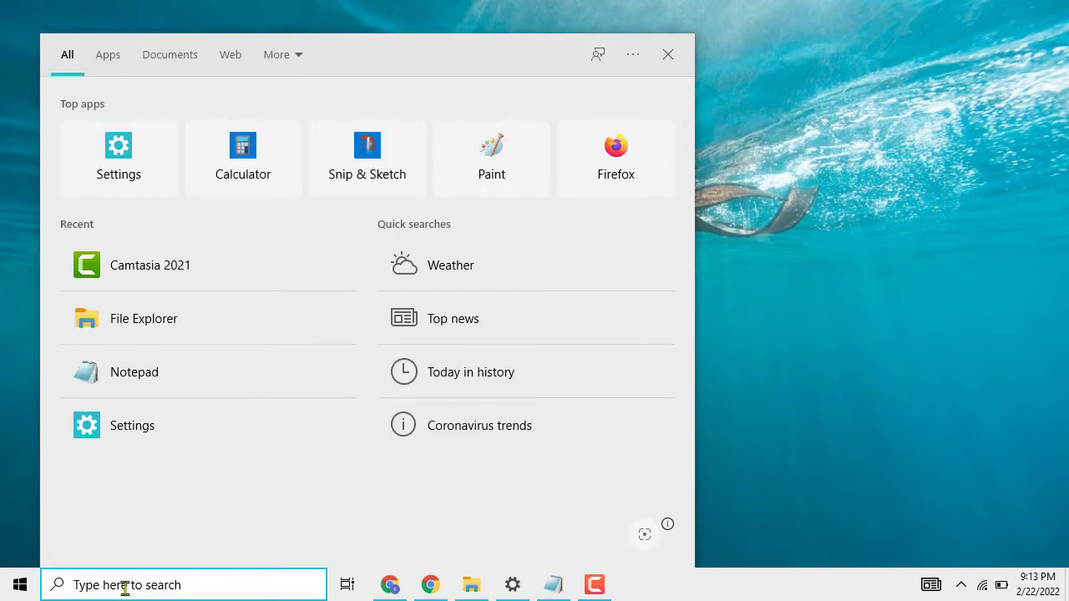
pyautogui.write('cmd')
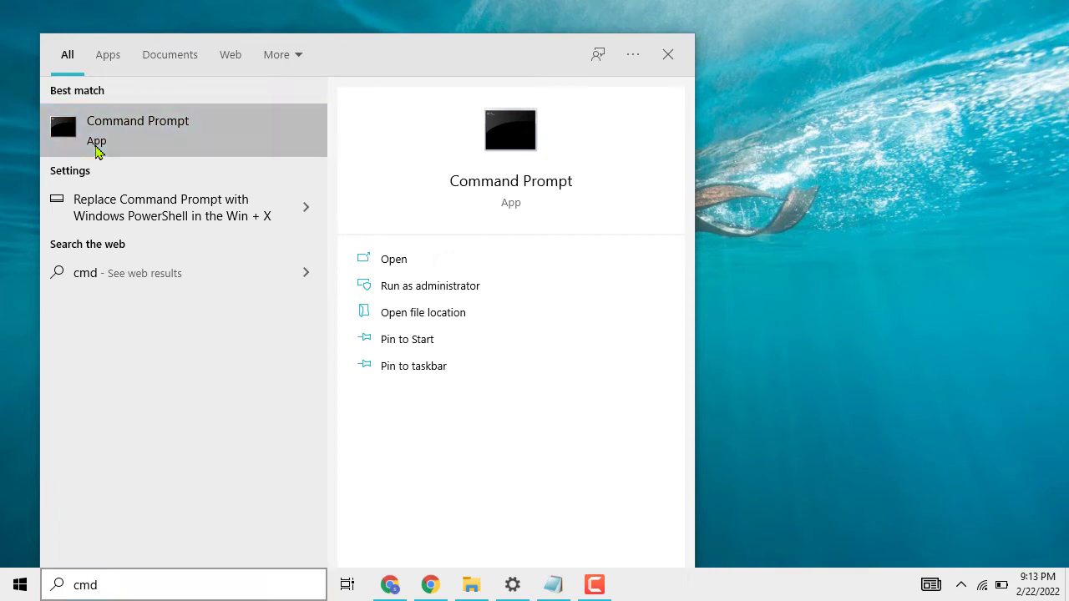
pyautogui.rightClick(137, 129)
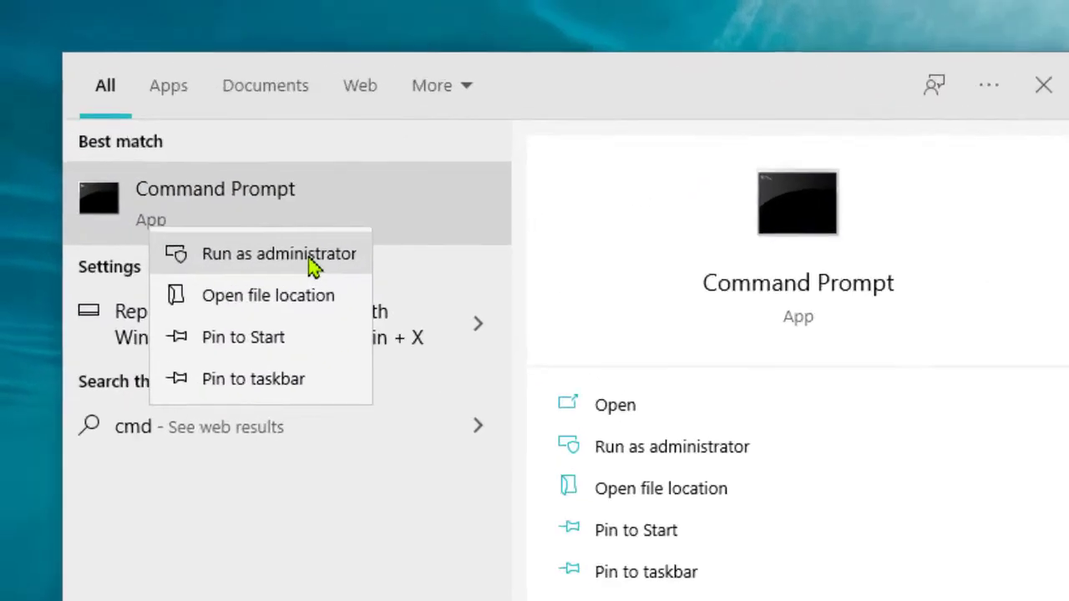
# Launch Command Prompt as administrator and enter 'sfc /scannow' to scan system files.
pyautogui.click(279, 253)
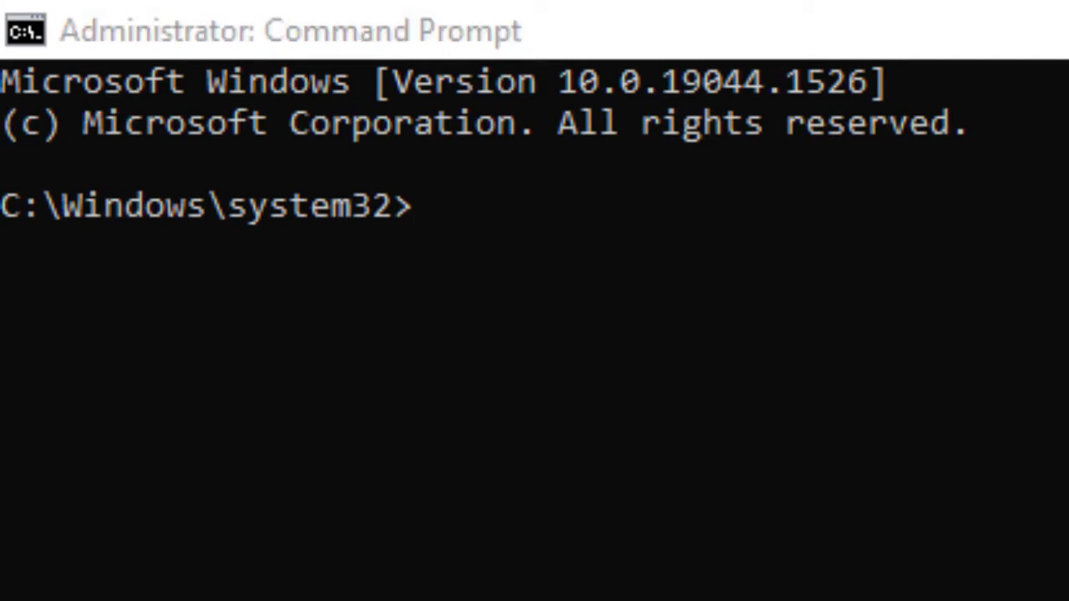
pyautogui.moveTo(355, 230)
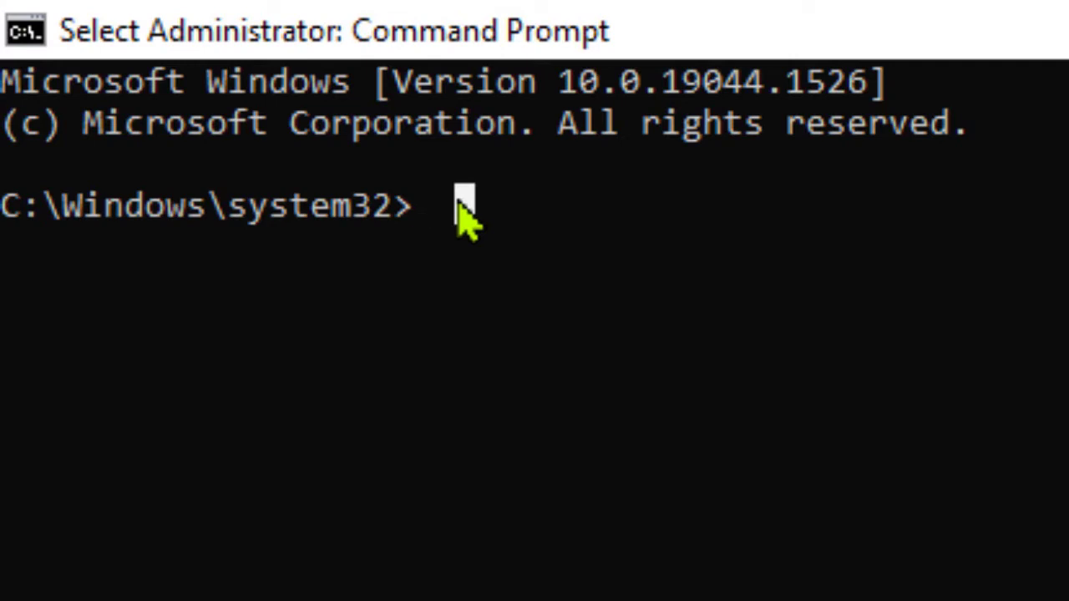
pyautogui.write('s')
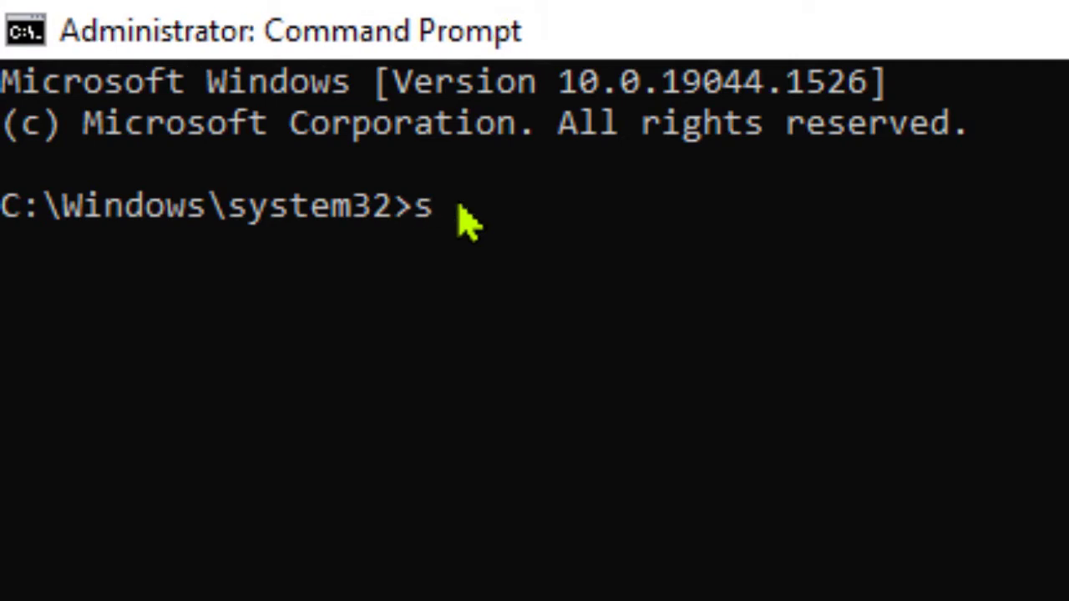
pyautogui.write('fc /')
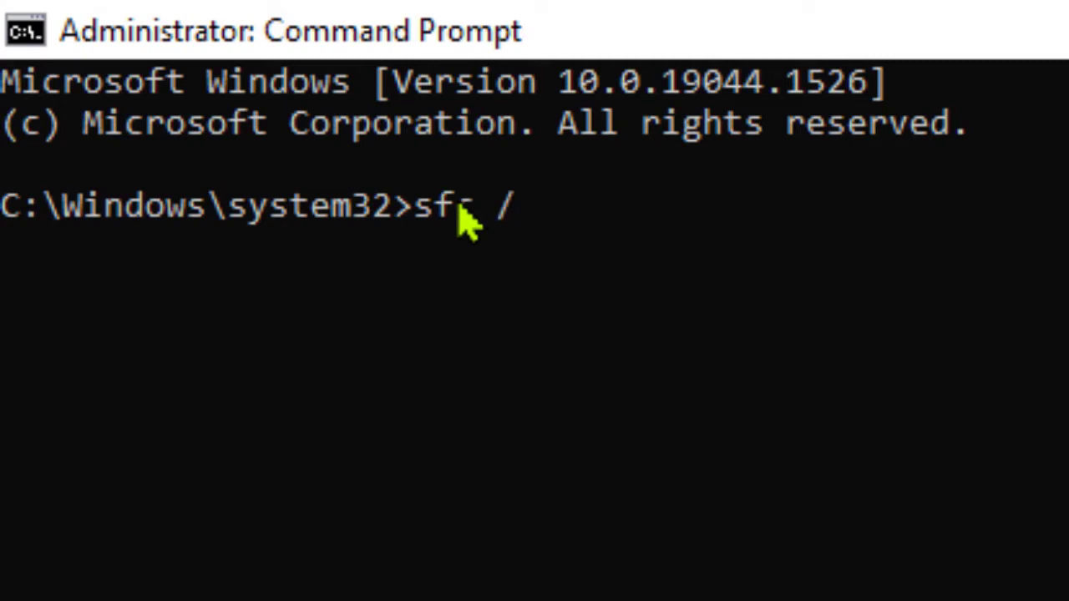
pyautogui.write('s')
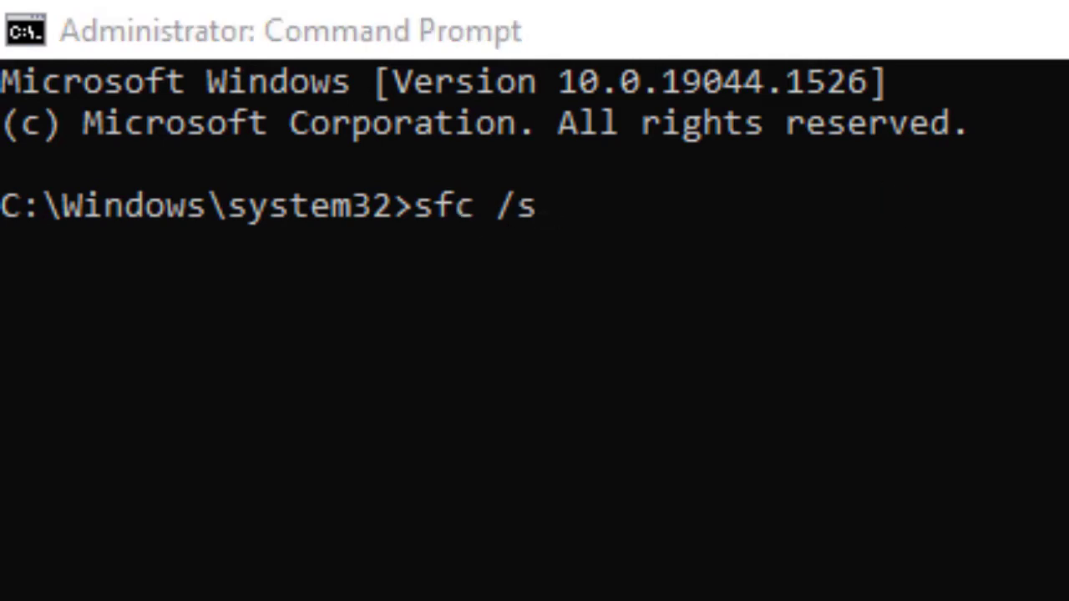
pyautogui.moveTo(681, 221)
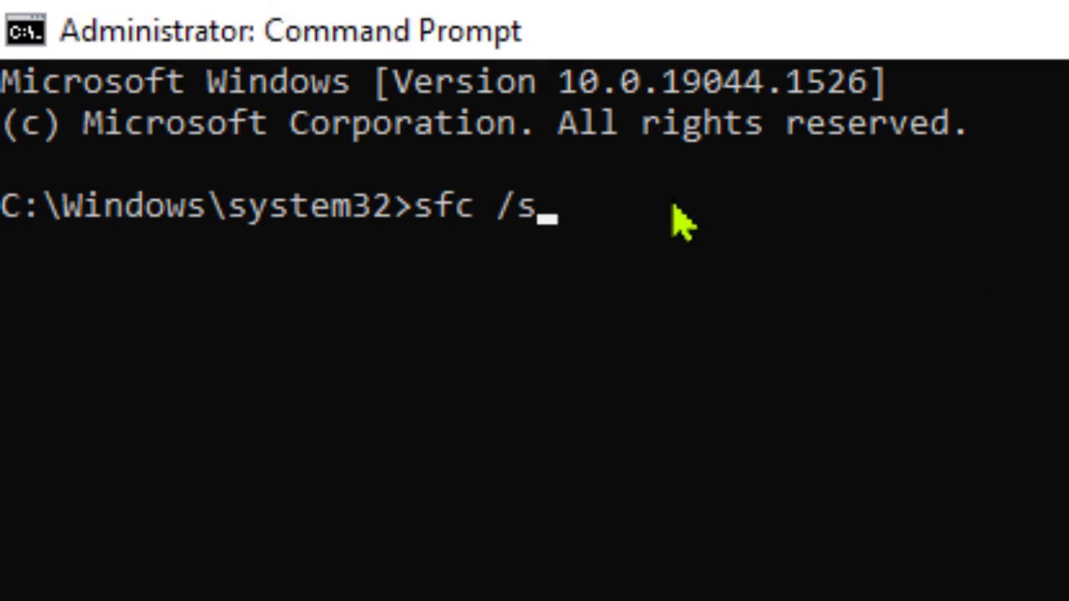
pyautogui.write('c')
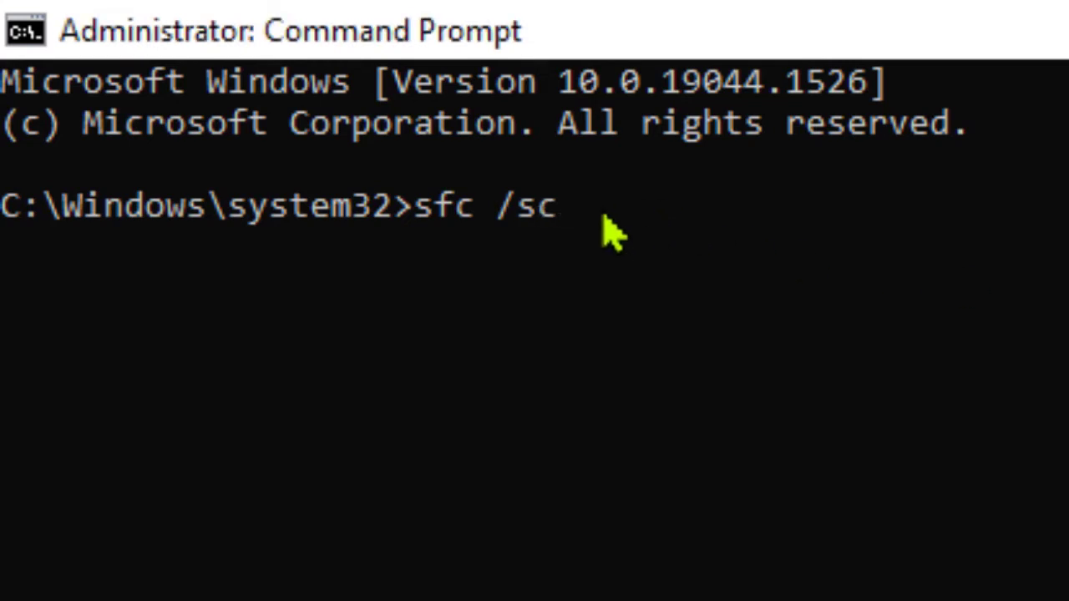
pyautogui.write('a')
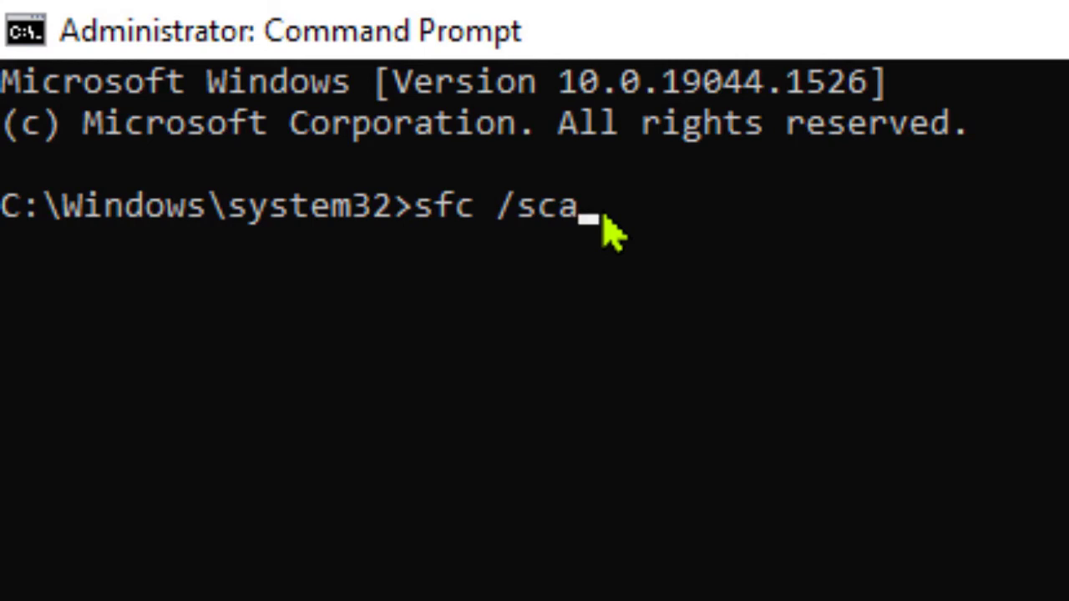
pyautogui.write('nn')
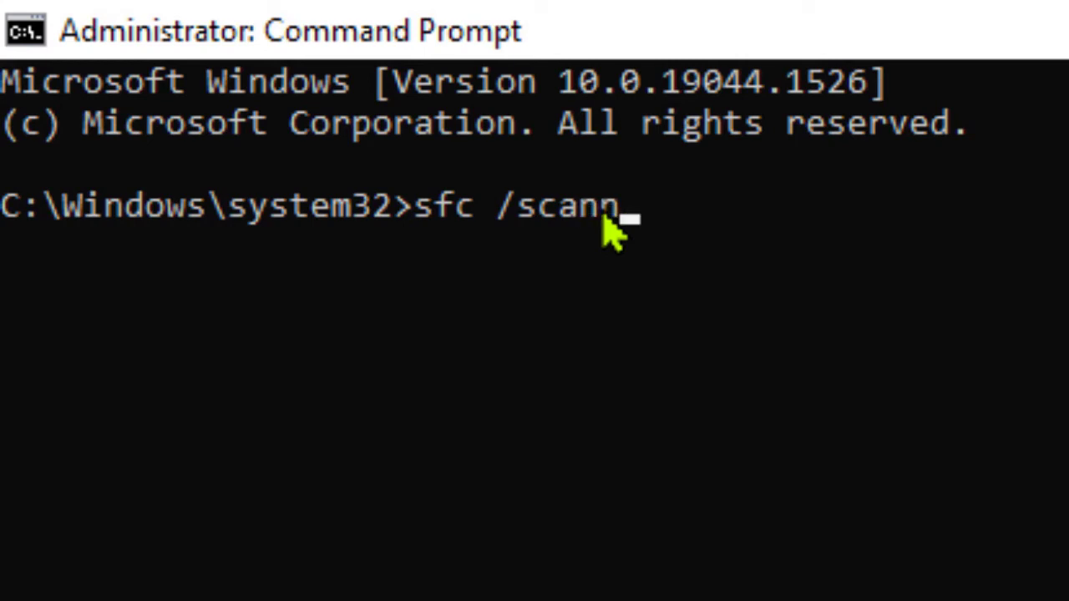
pyautogui.write('ow')
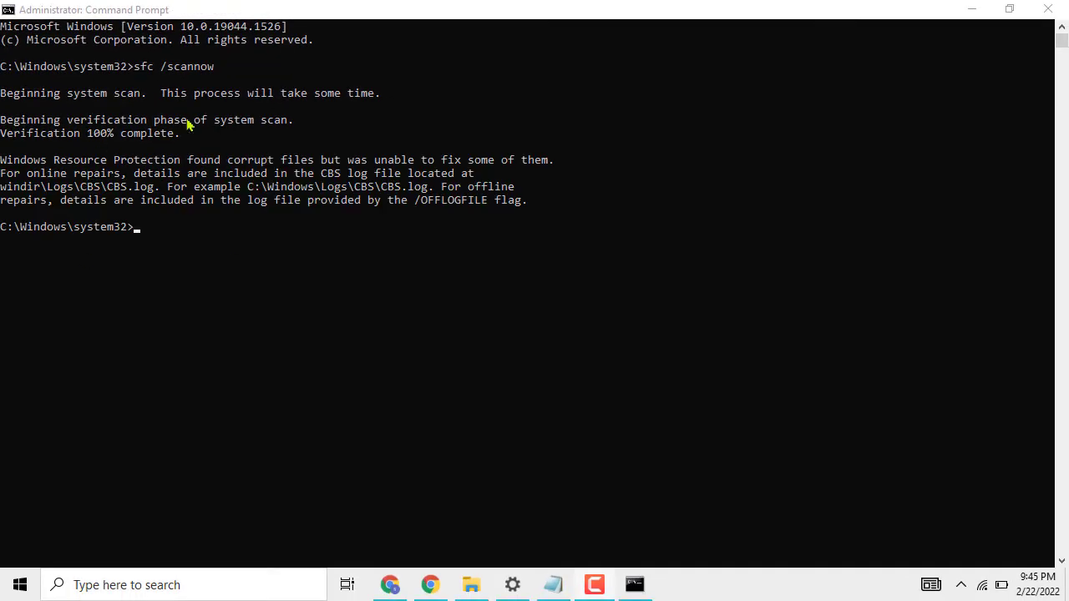
pyautogui.moveTo(313, 73)
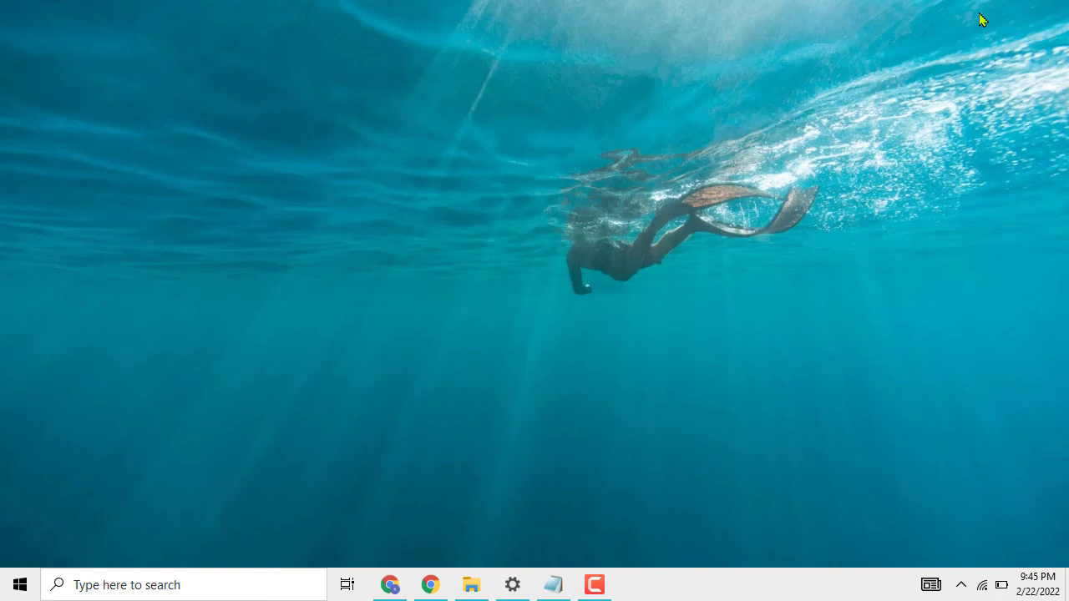
pyautogui.moveTo(664, 228)
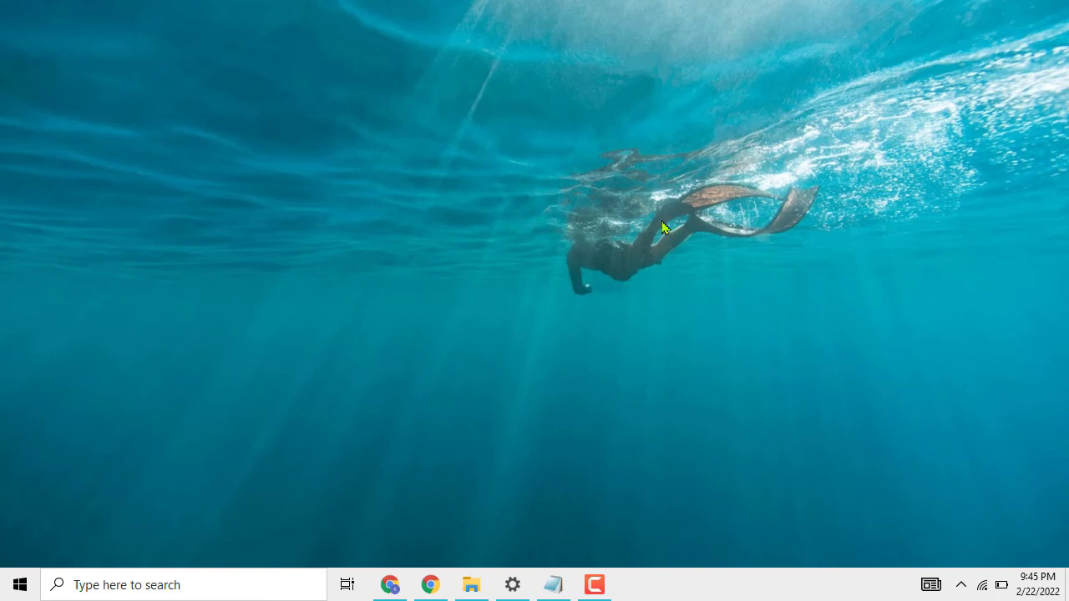
pyautogui.moveTo(727, 358)
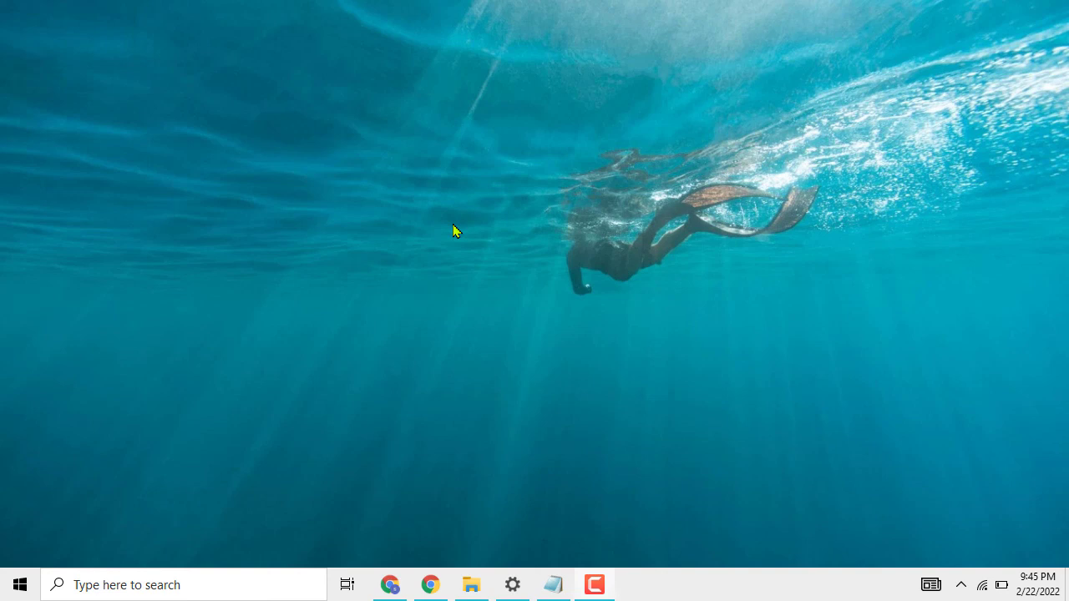
pyautogui.moveTo(901, 279)
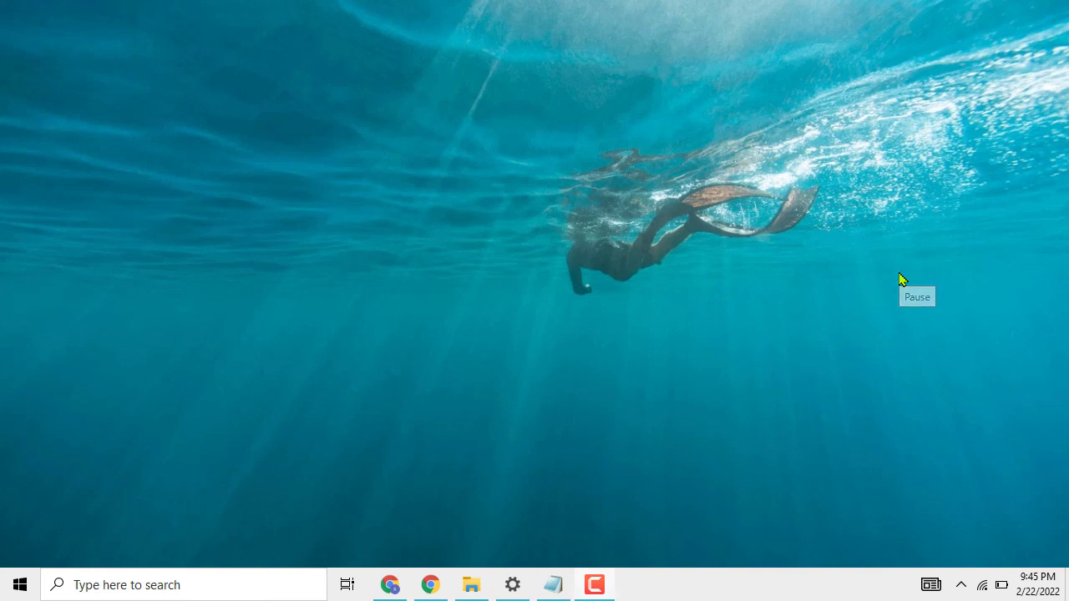